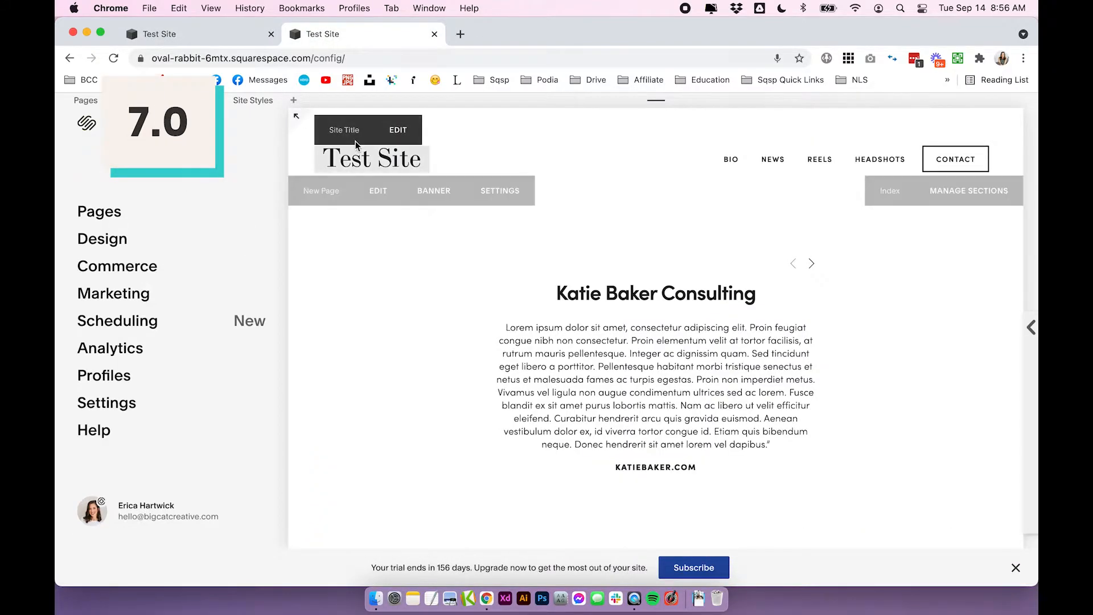
# Reveal the version line at the bottom of the Help panel on the 7.0 site and the 7.1 site
pyautogui.click(94, 430)
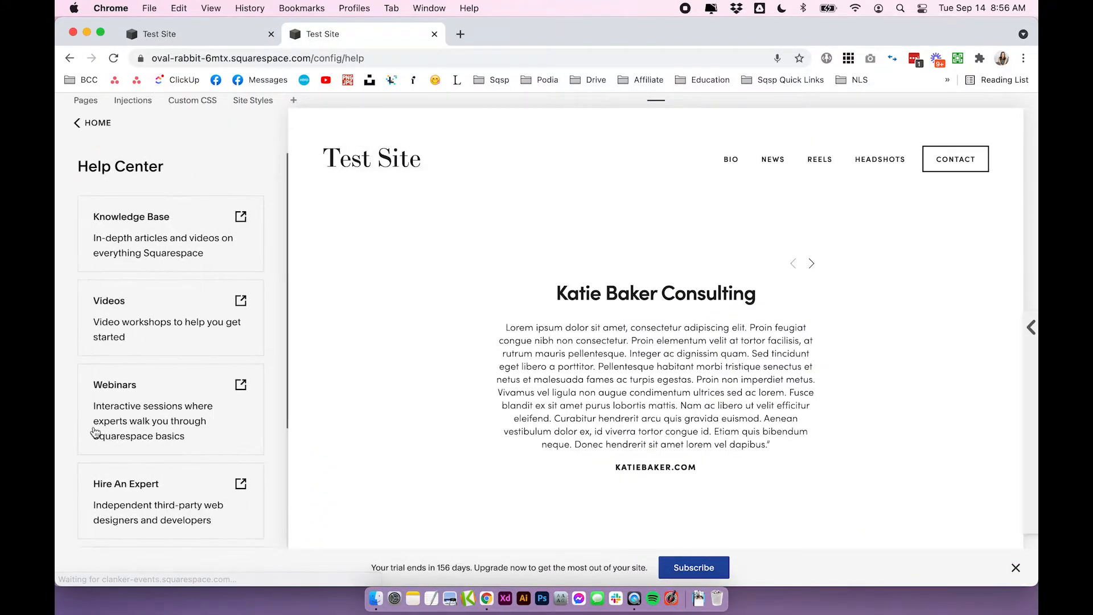
pyautogui.scroll(-3)
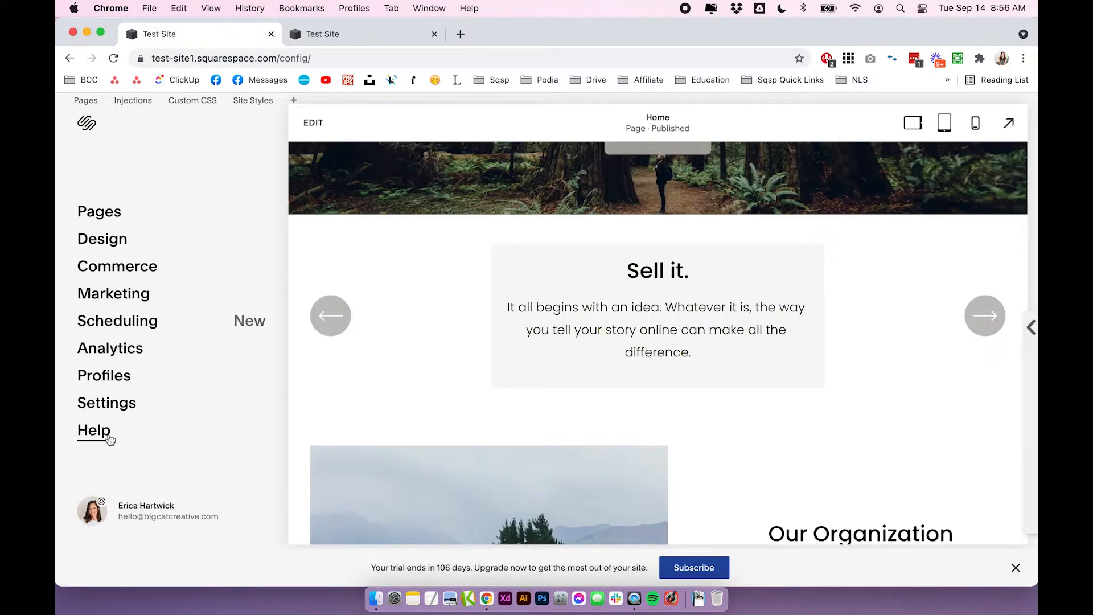
pyautogui.click(95, 431)
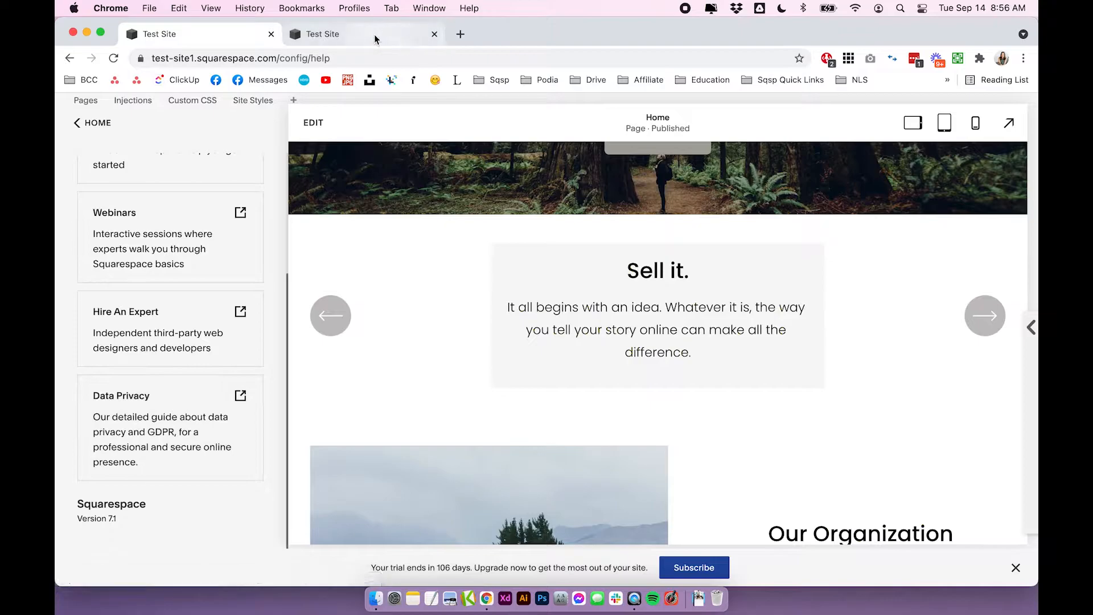
pyautogui.click(342, 33)
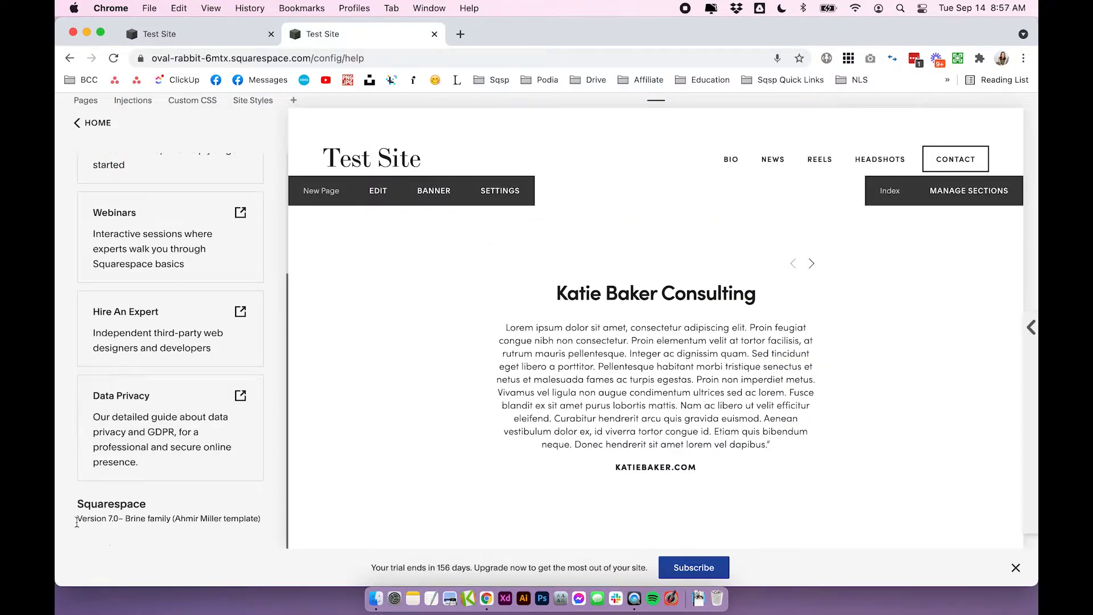
# Highlight the 7.0 version number, the Brine family name and the Miller template name in turn
pyautogui.doubleClick(98, 518)
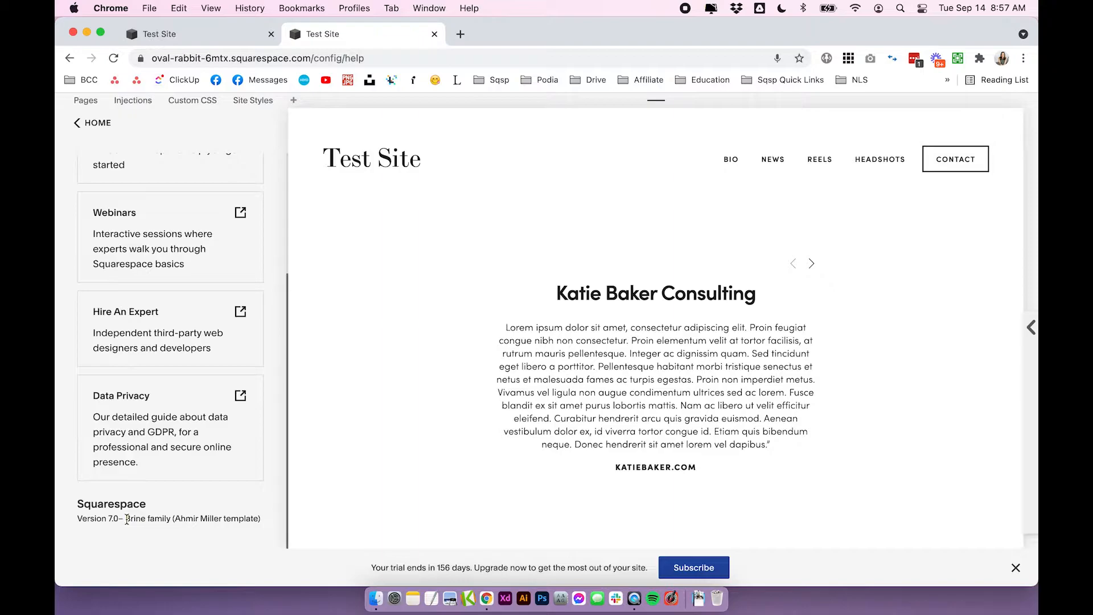
pyautogui.doubleClick(135, 518)
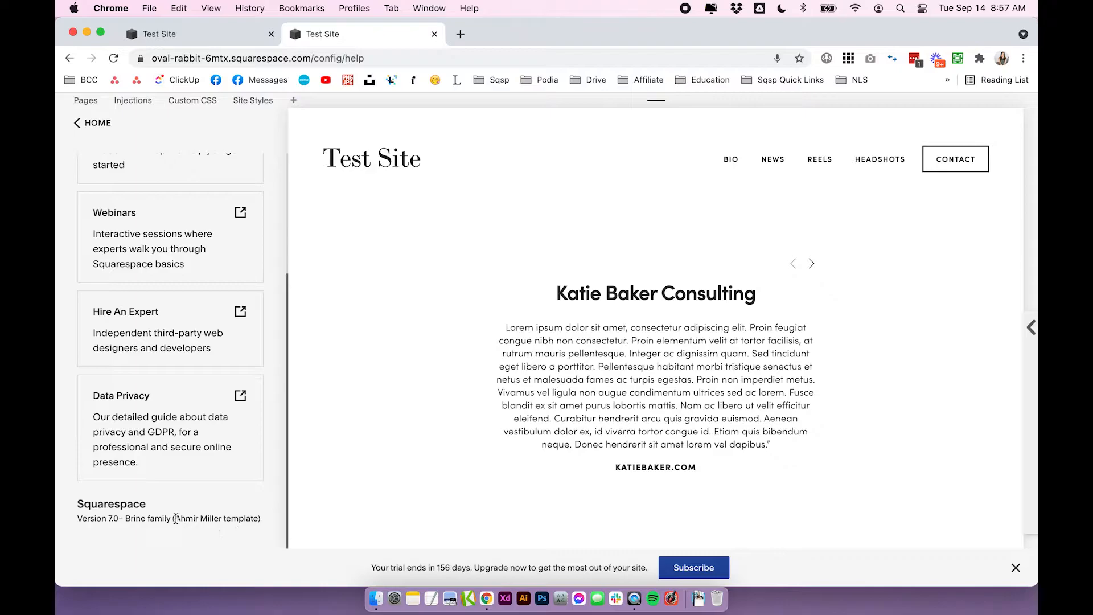
pyautogui.moveTo(176, 518); pyautogui.dragTo(260, 518)
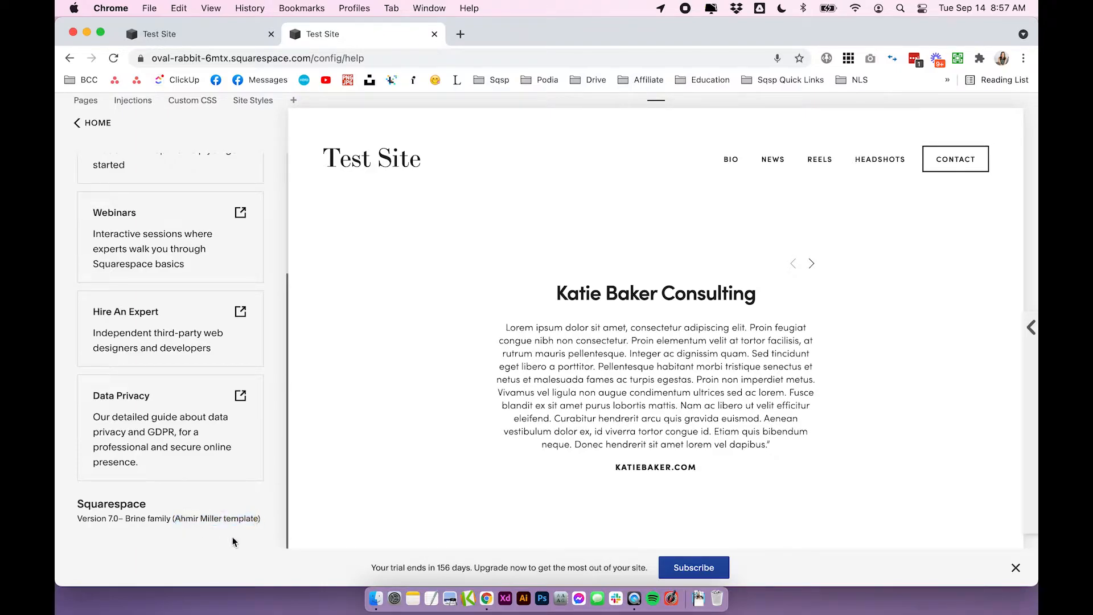
pyautogui.doubleClick(136, 518)
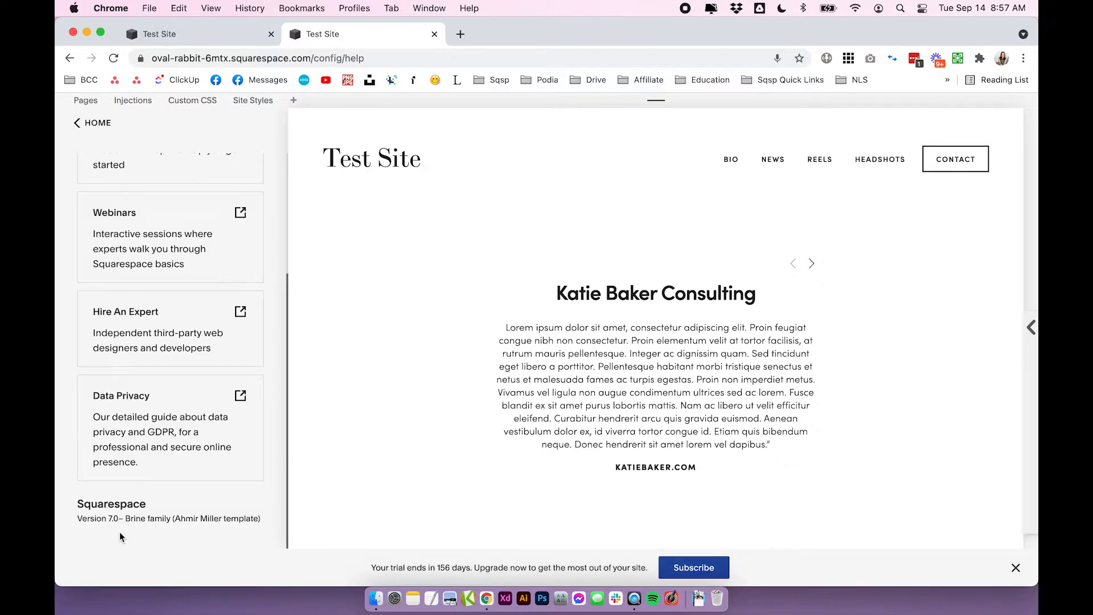
pyautogui.moveTo(166, 529)
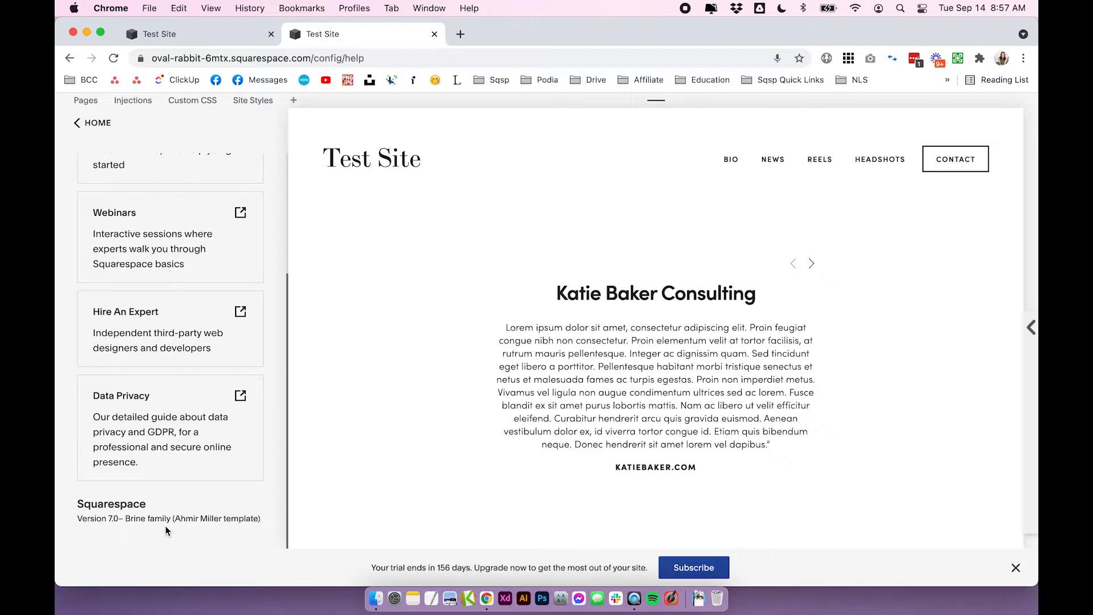
pyautogui.moveTo(147, 542)
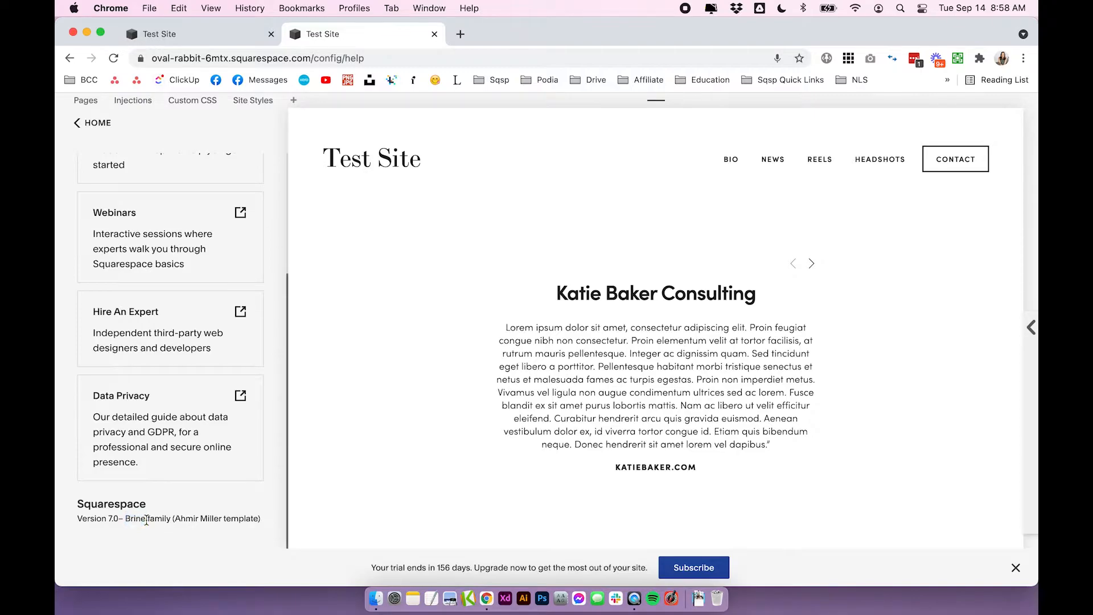
pyautogui.moveTo(147, 543)
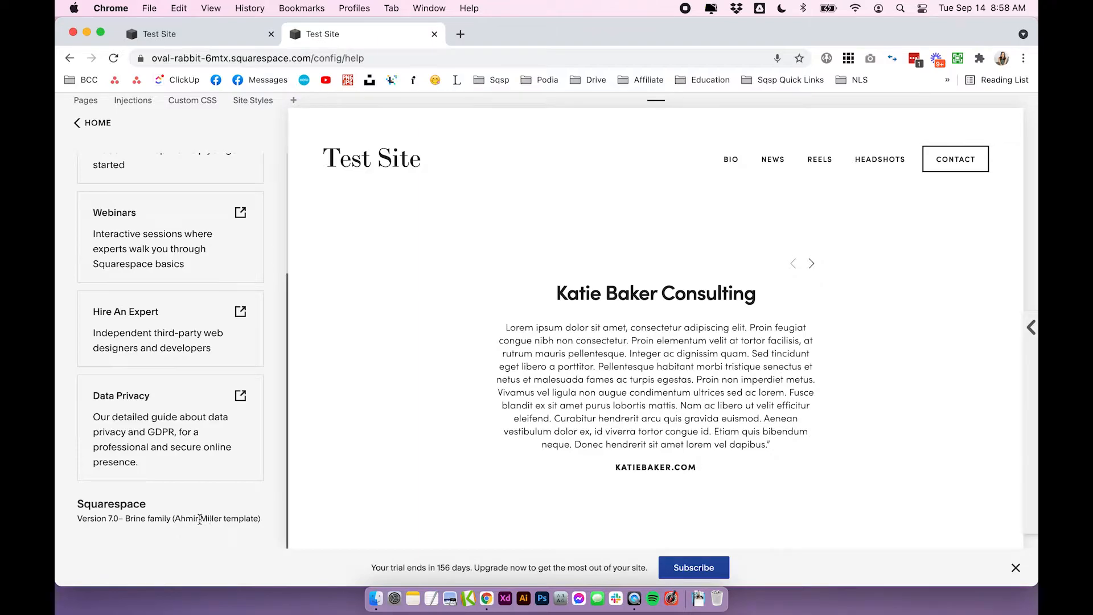
pyautogui.doubleClick(212, 518)
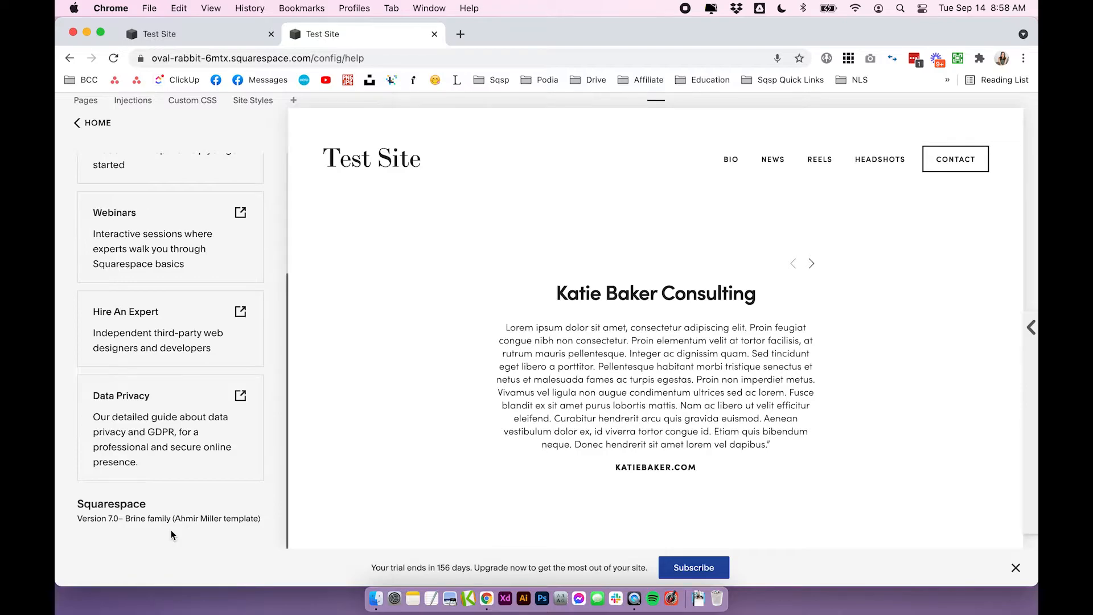
pyautogui.moveTo(171, 533)
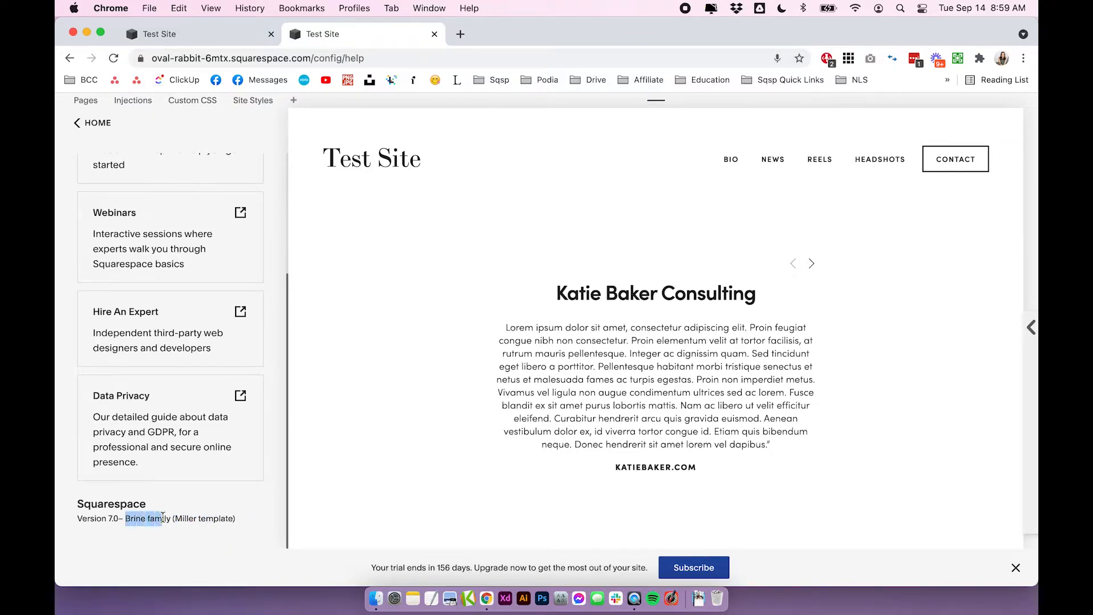
pyautogui.click(167, 514)
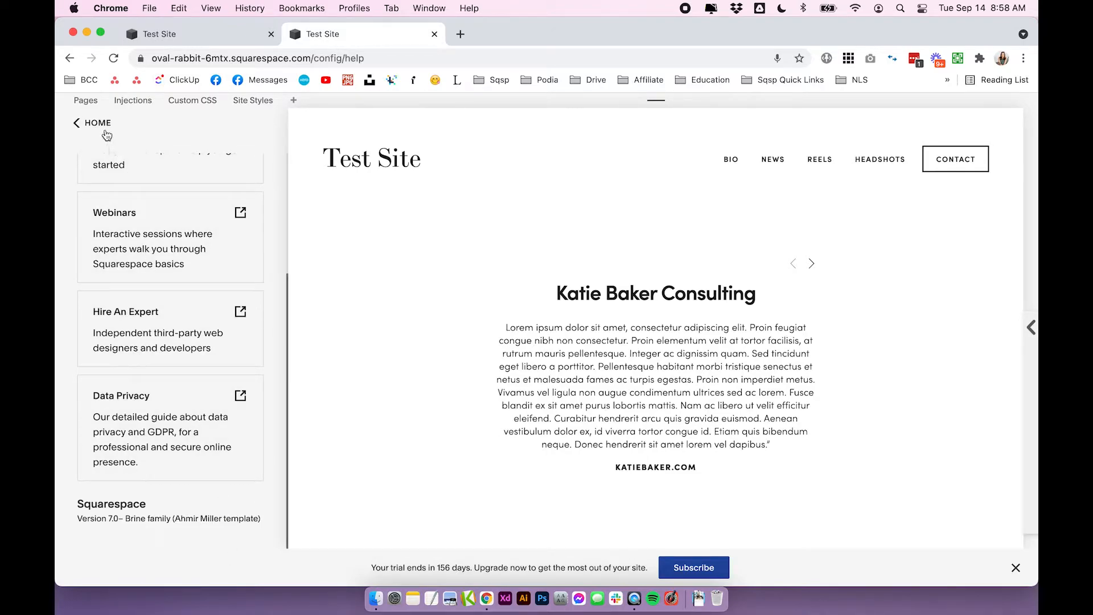
# Navigate from Home through Design to the site's Template settings showing Miller as live
pyautogui.click(76, 123)
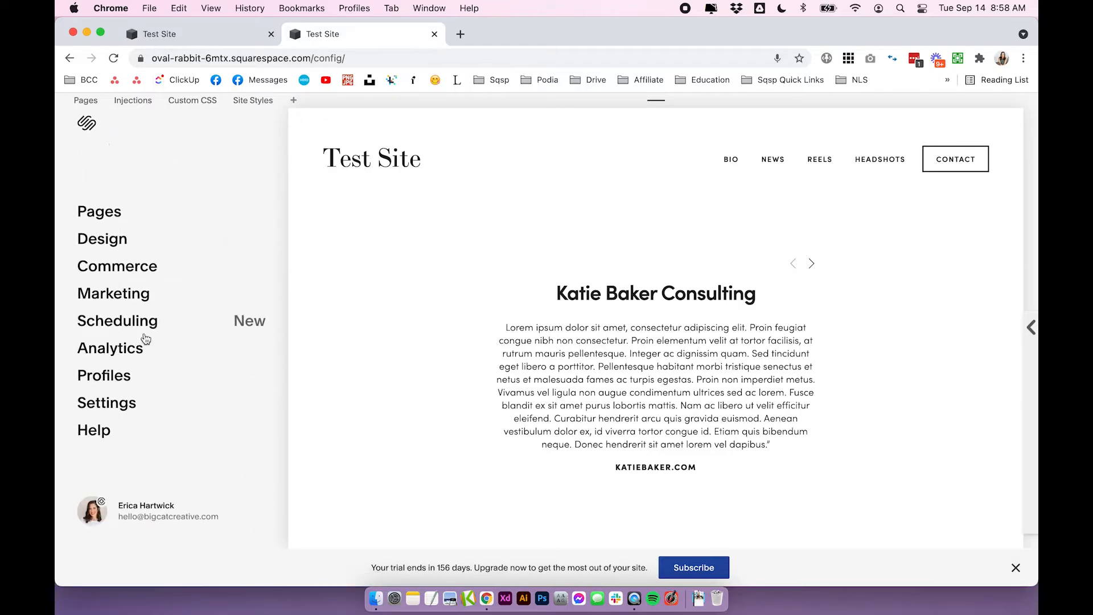
pyautogui.click(101, 238)
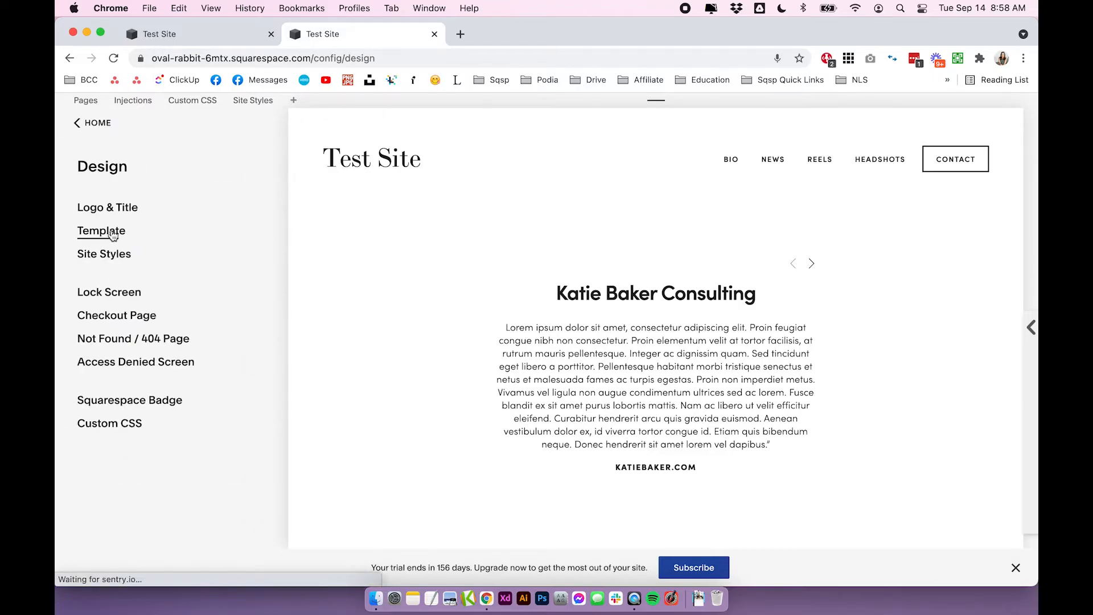
pyautogui.click(101, 231)
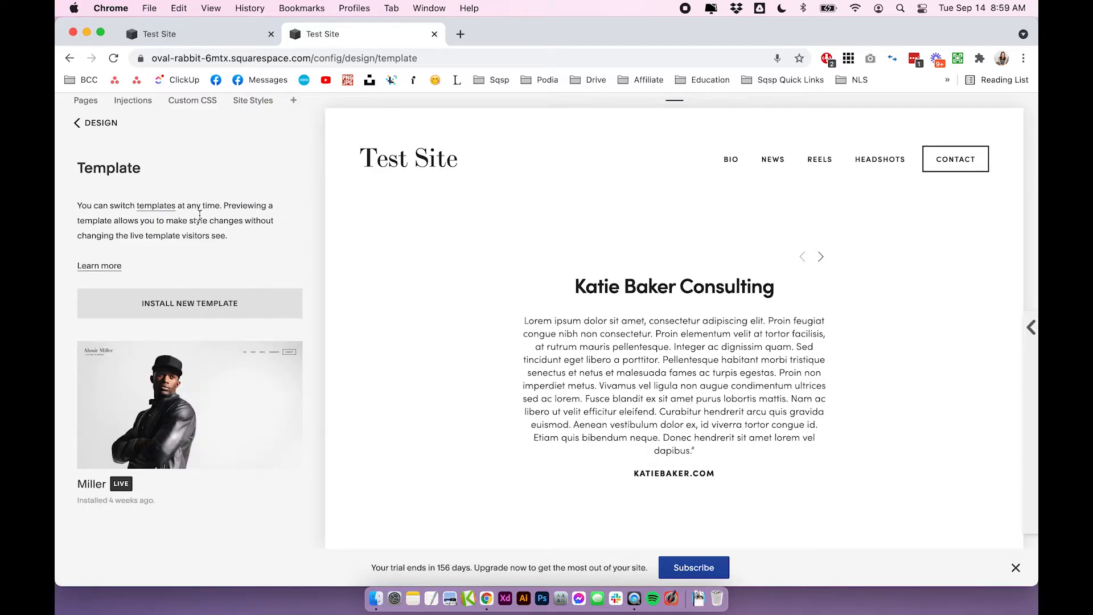
pyautogui.moveTo(114, 489)
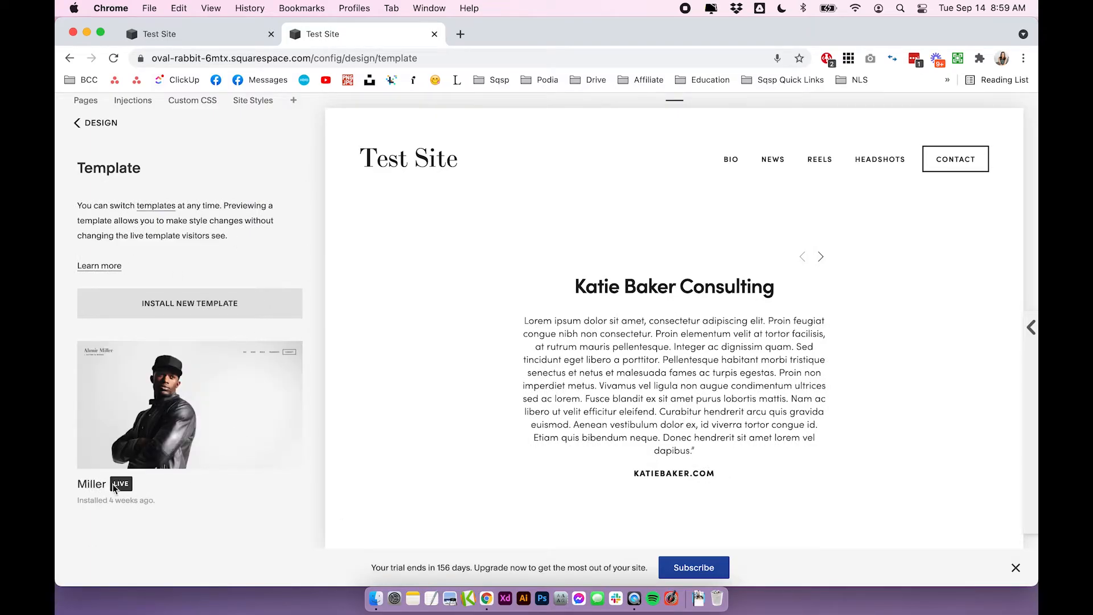
pyautogui.doubleClick(91, 484)
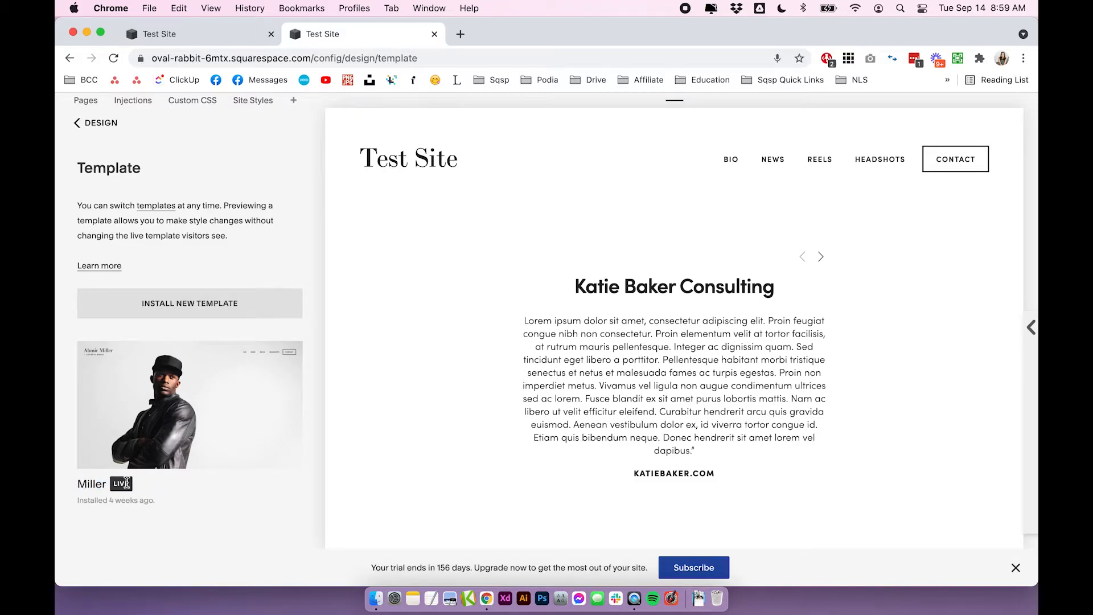
pyautogui.moveTo(259, 374)
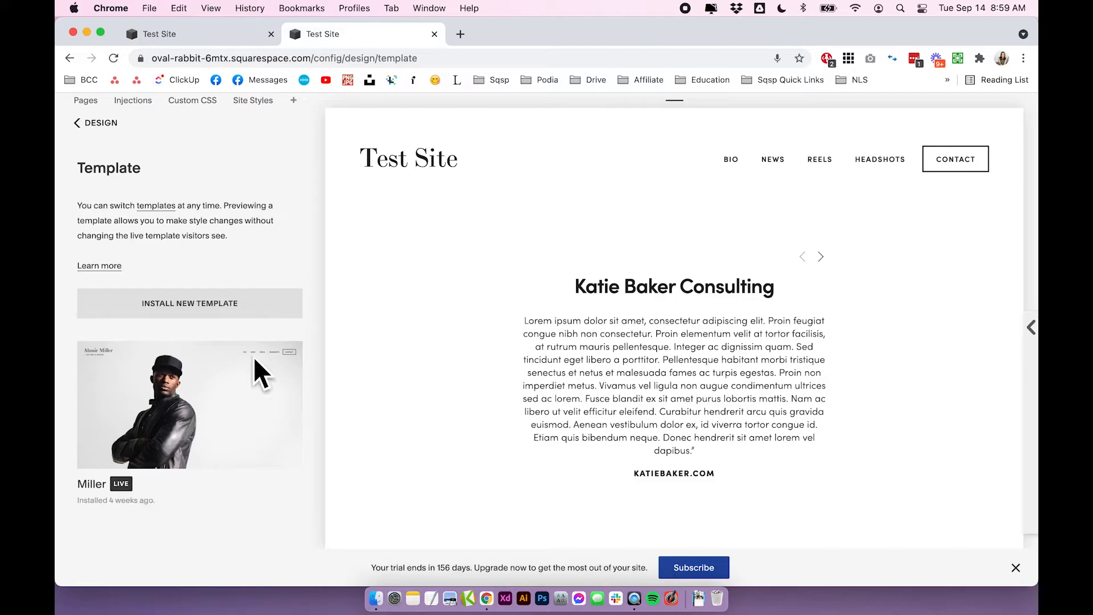
pyautogui.moveTo(224, 515)
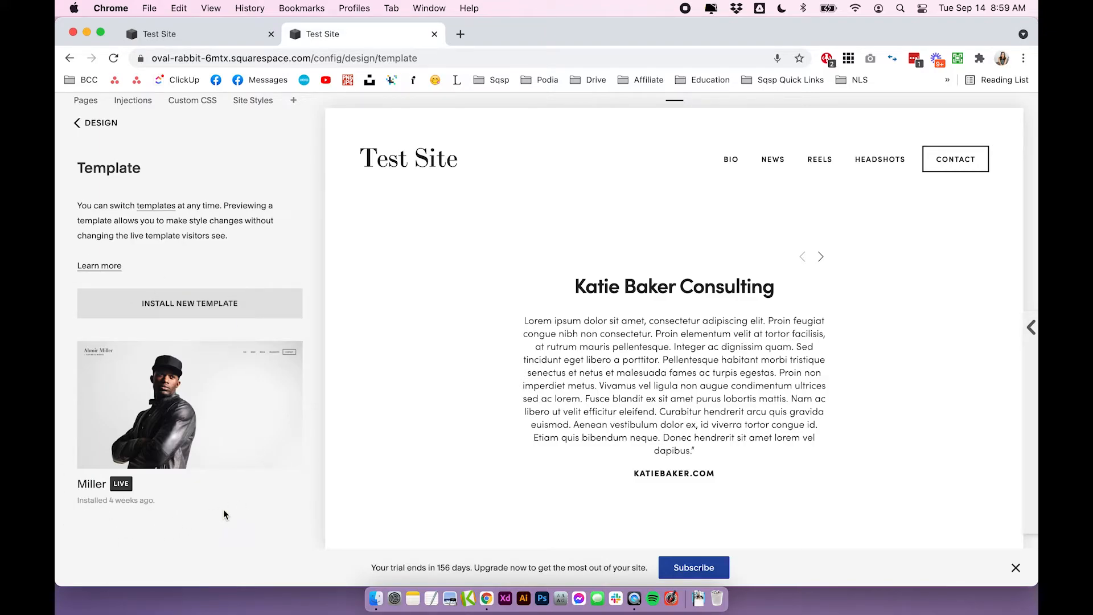
pyautogui.moveTo(134, 439)
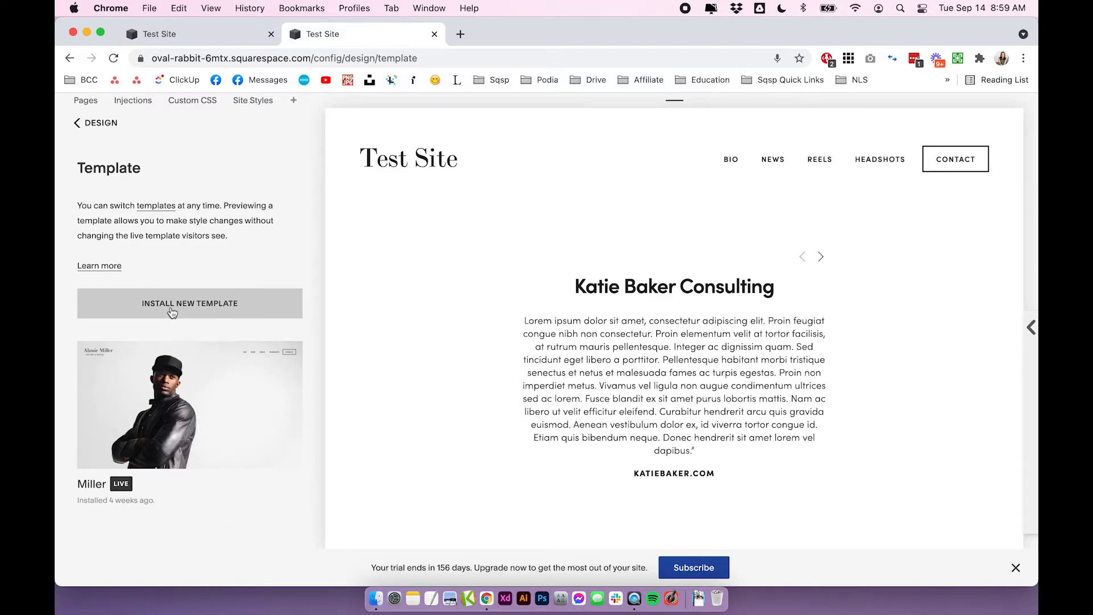
pyautogui.moveTo(191, 303)
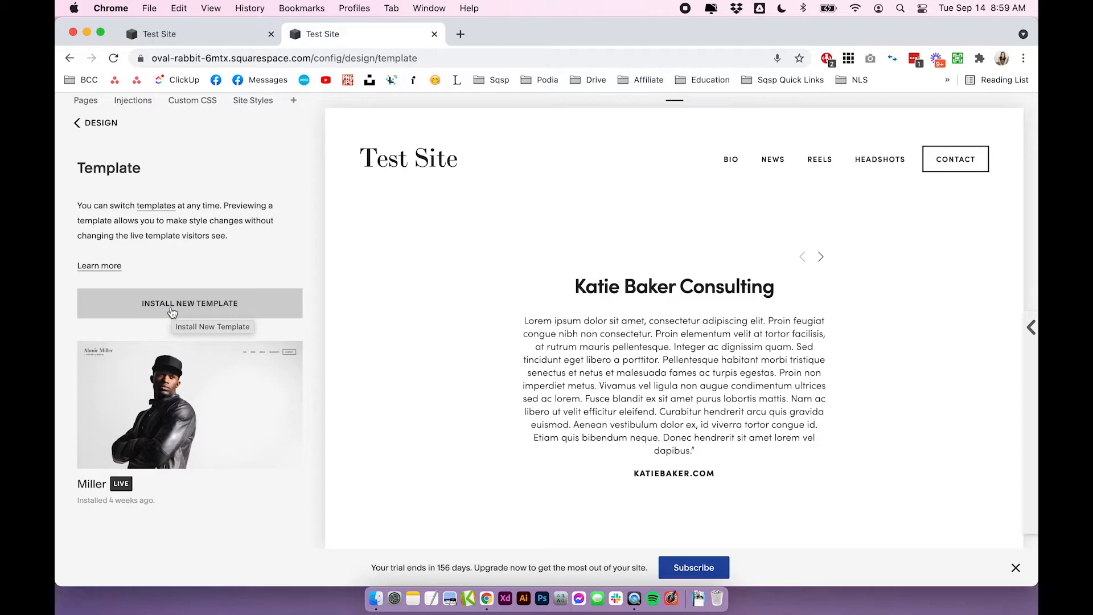
pyautogui.moveTo(271, 310)
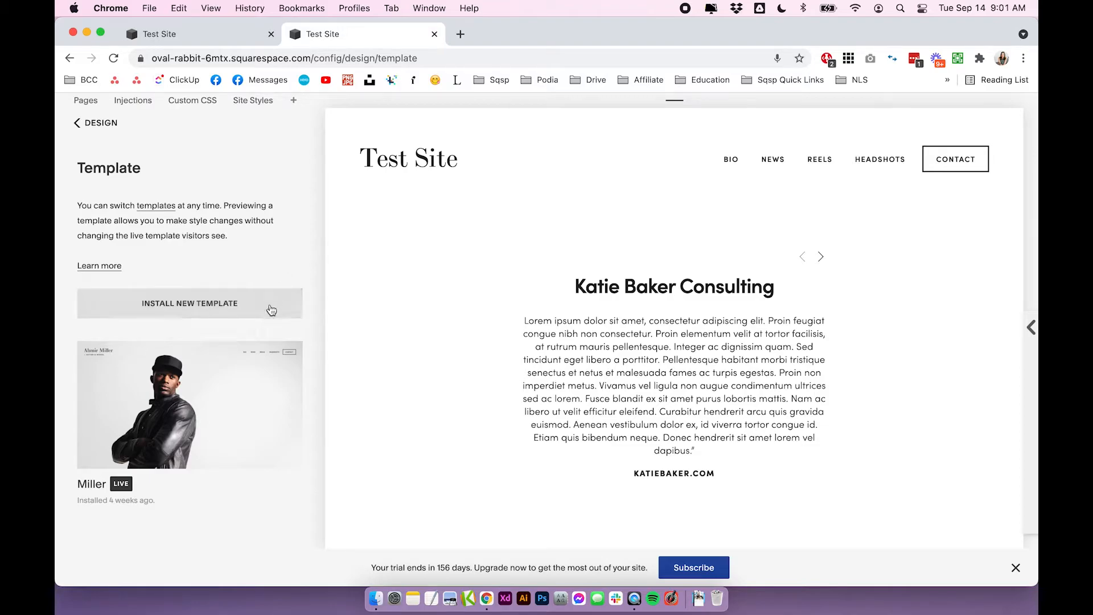
pyautogui.moveTo(268, 260)
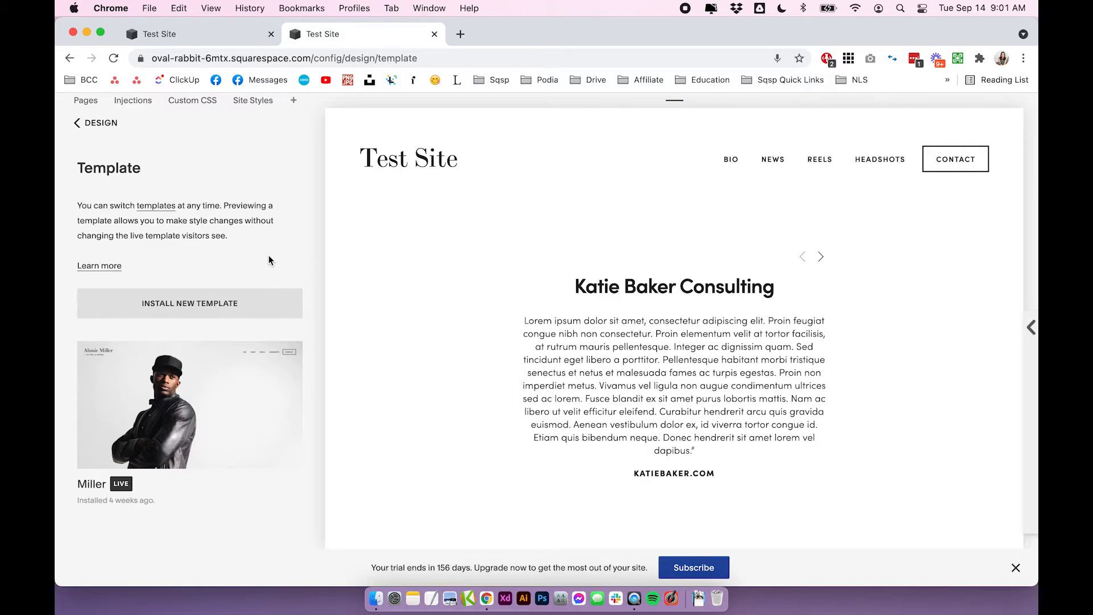
pyautogui.moveTo(231, 35)
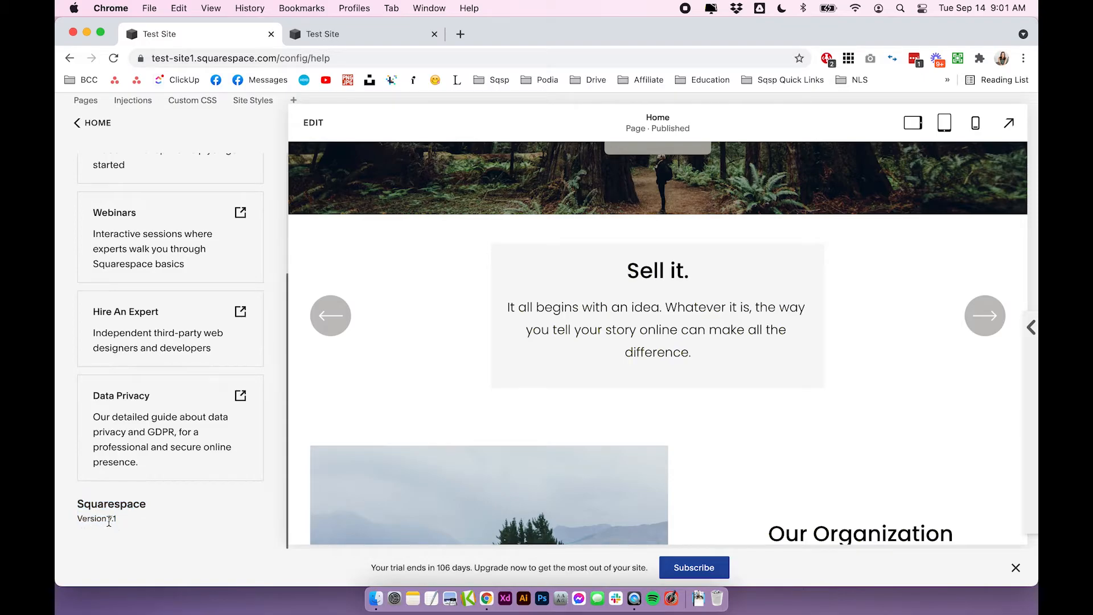
pyautogui.moveTo(145, 527)
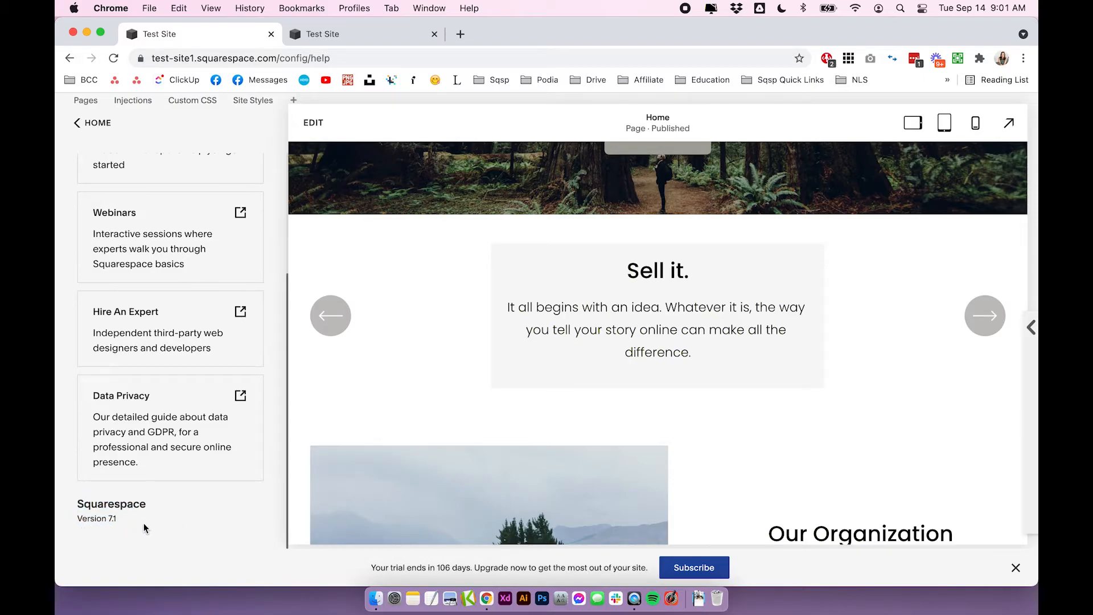
pyautogui.moveTo(188, 525)
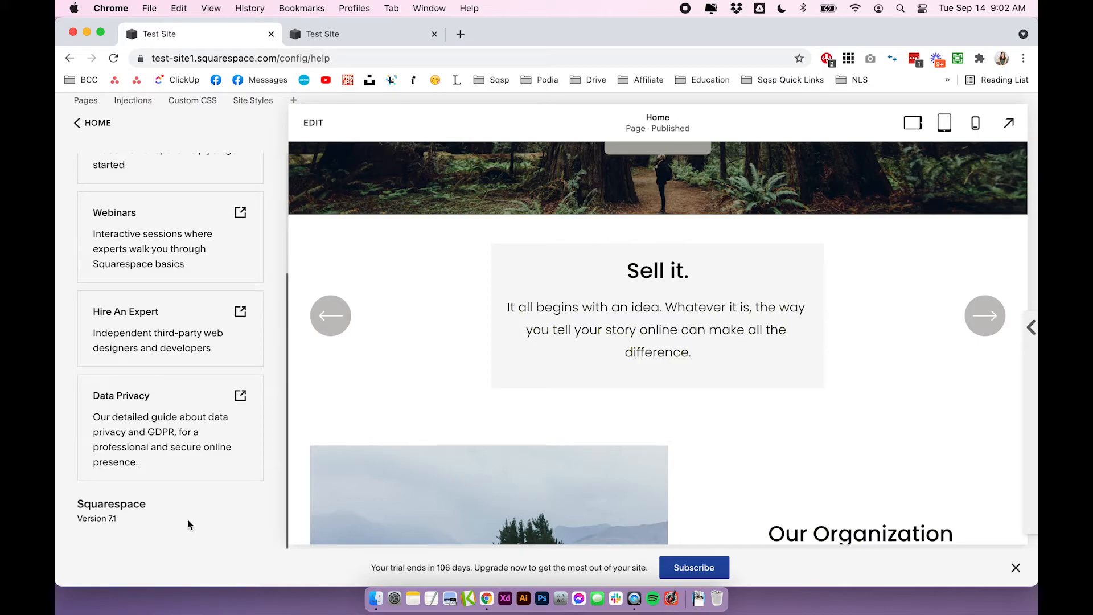
pyautogui.moveTo(215, 524)
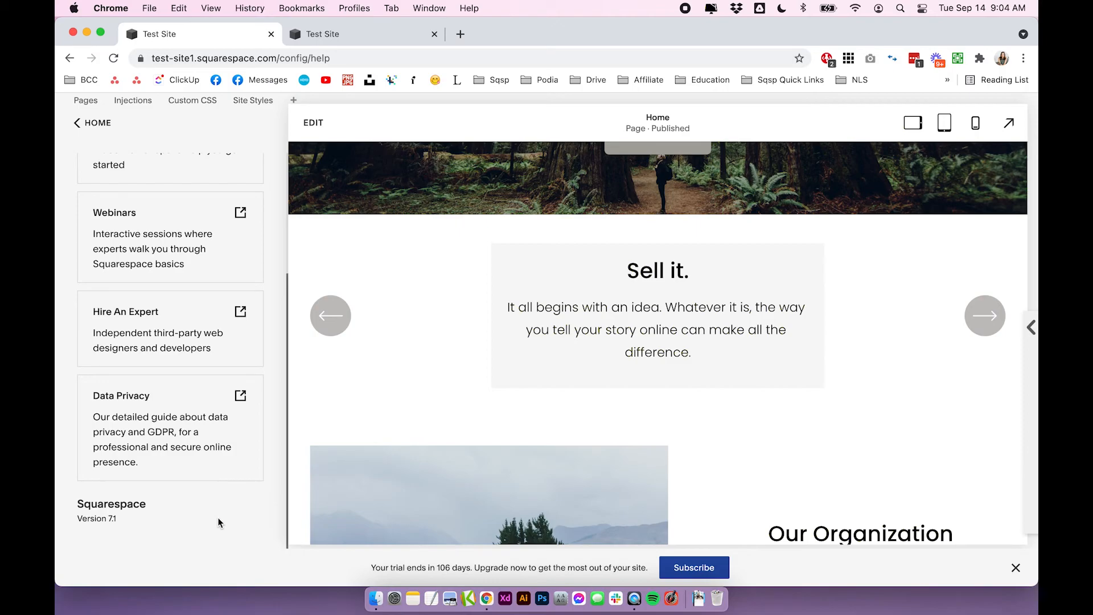
pyautogui.moveTo(274, 471)
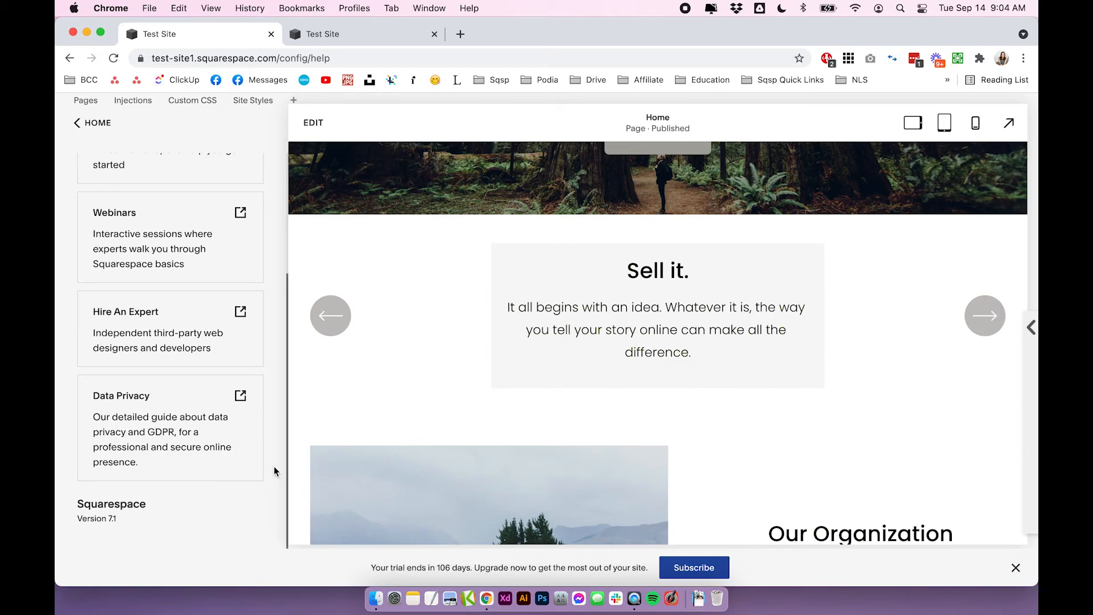